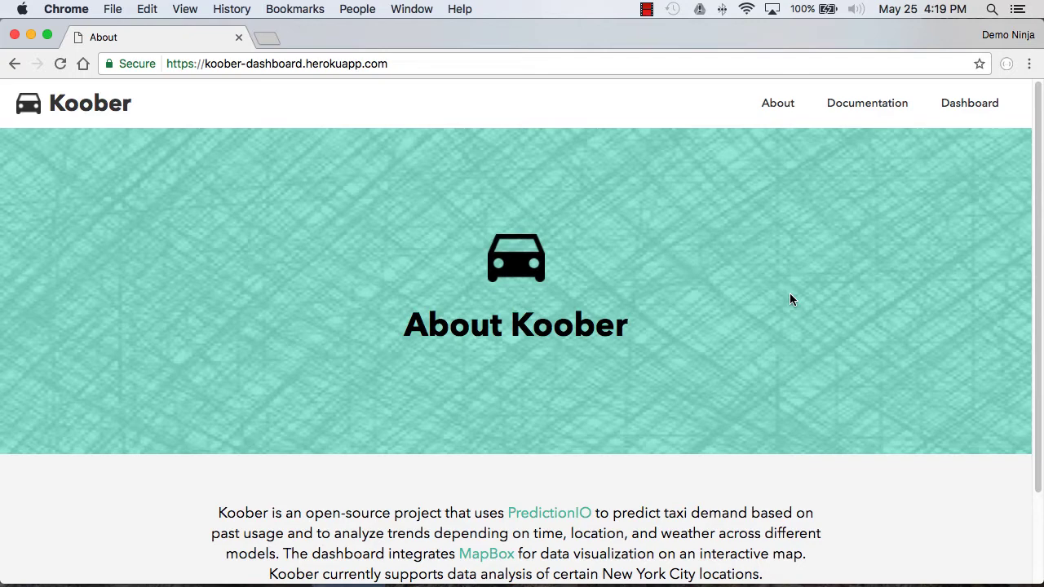
mouse_move(794, 288)
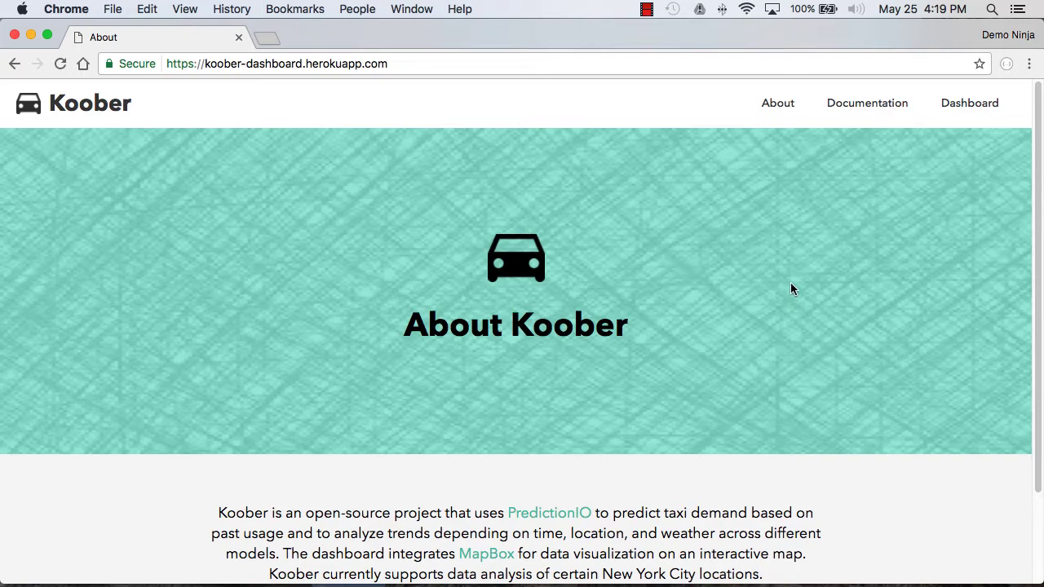
mouse_move(245, 88)
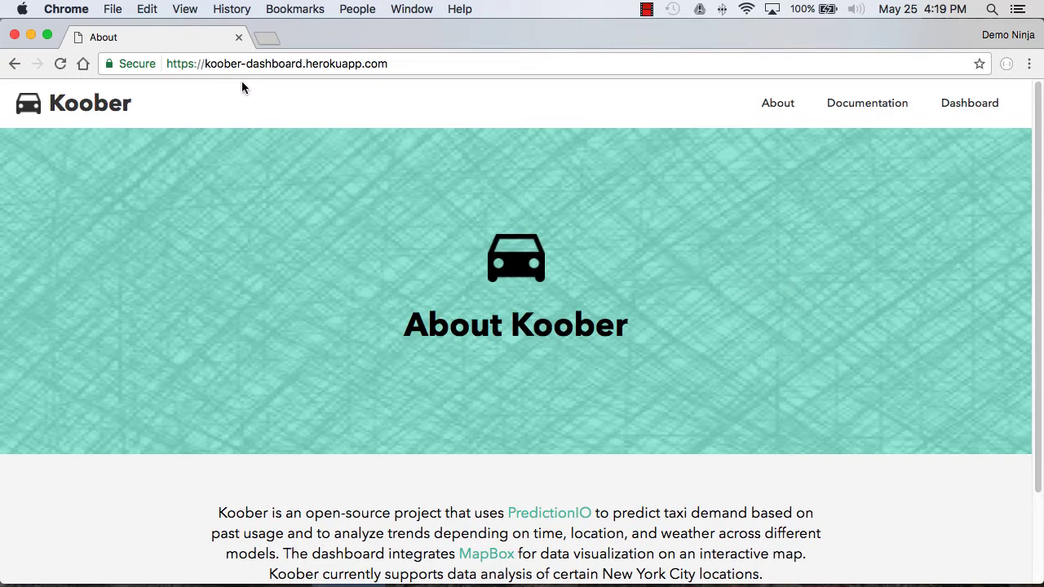
mouse_move(982, 124)
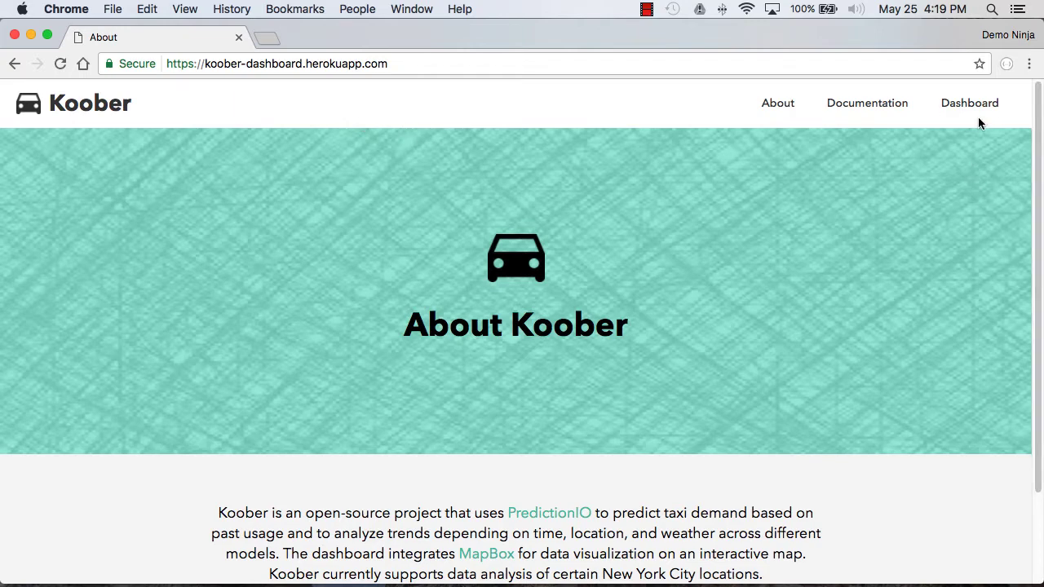
Load the analysis page and bring the NYC taxi demand maps for 06/07/2016 into view.
left_click(969, 103)
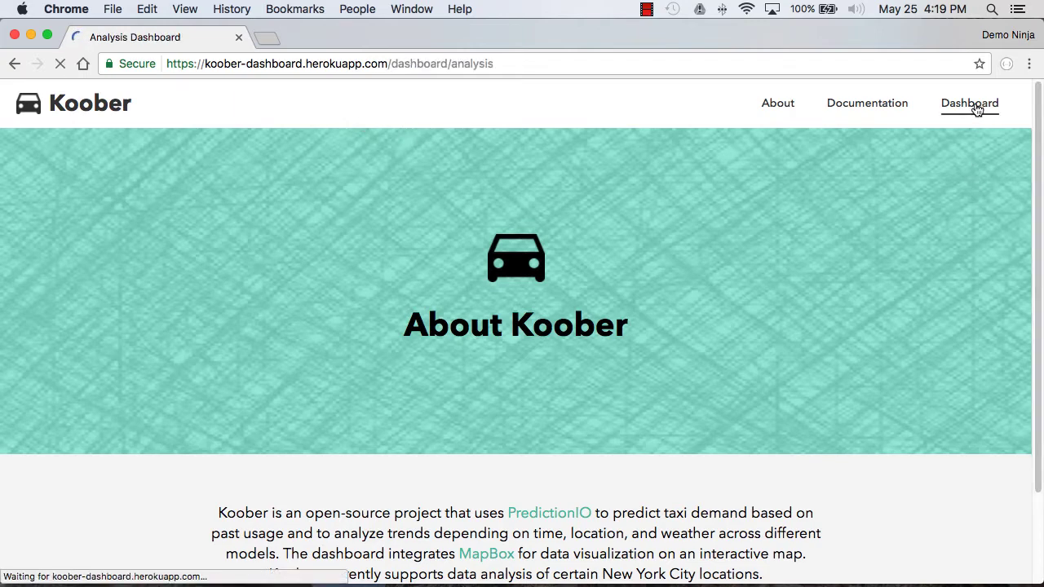
left_click(969, 104)
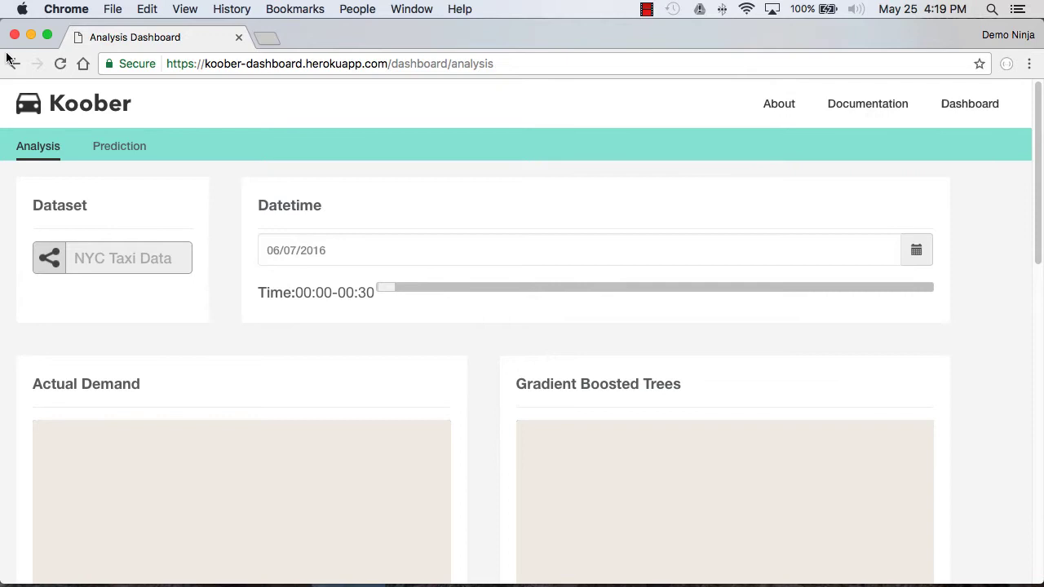
scroll("down", 3)
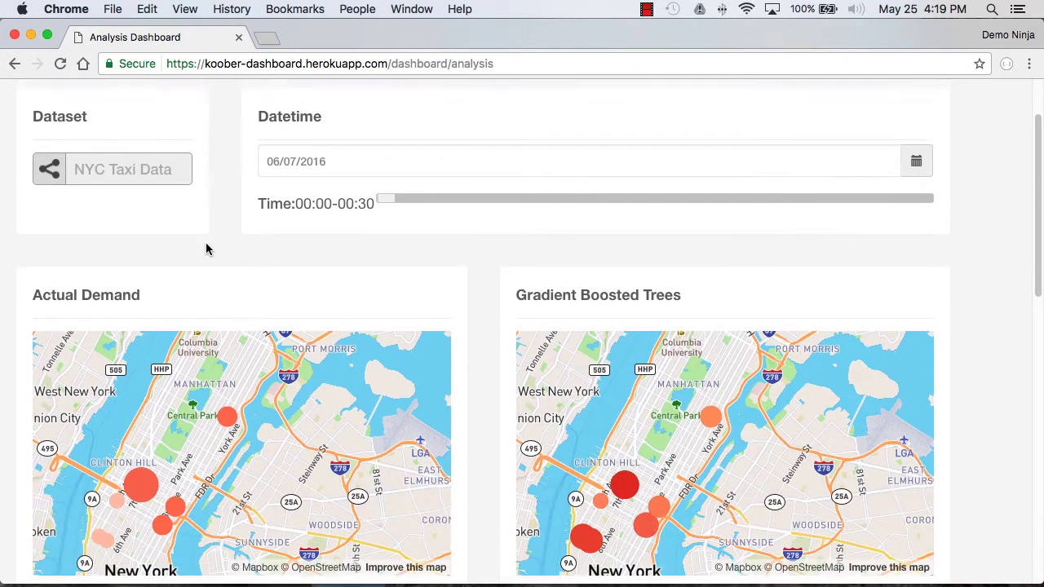
scroll("down", 3)
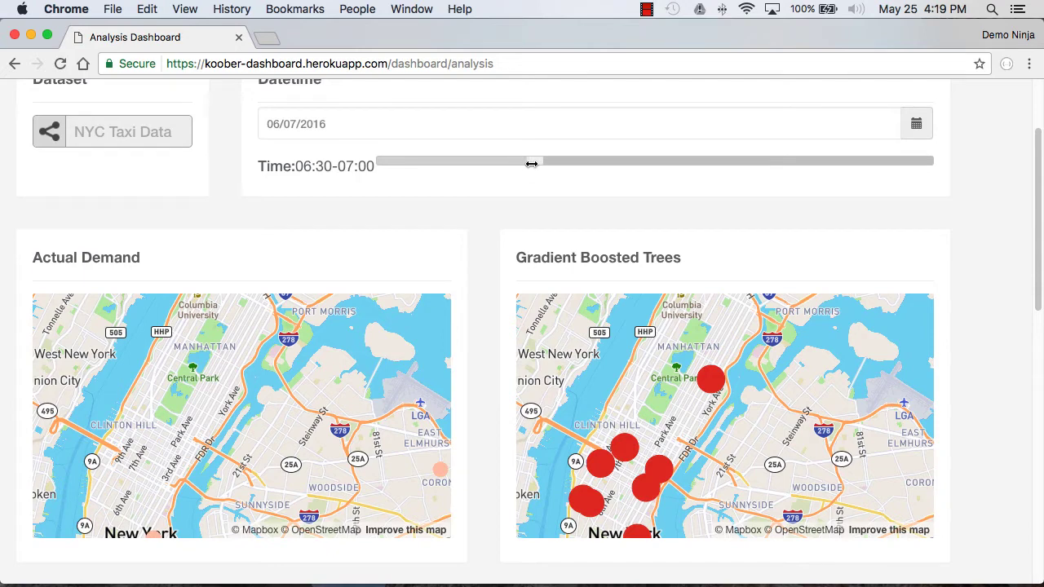
Shift the Time slider through 07:30–08:00 to 18:00–18:30 to compare Actual Demand with Gradient Boosted Trees.
left_click_drag(532, 162, 558, 161)
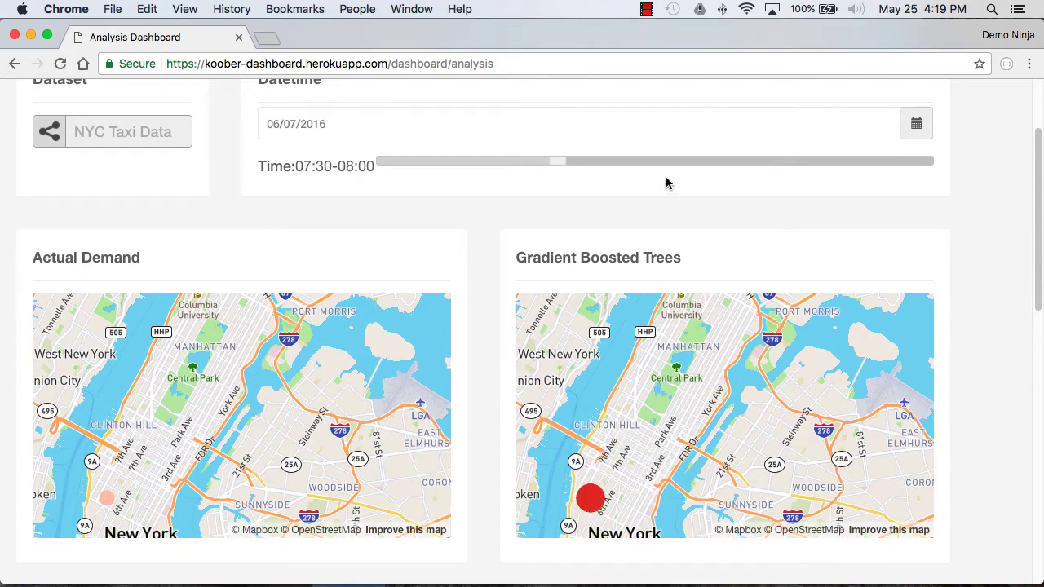
left_click_drag(558, 160, 741, 160)
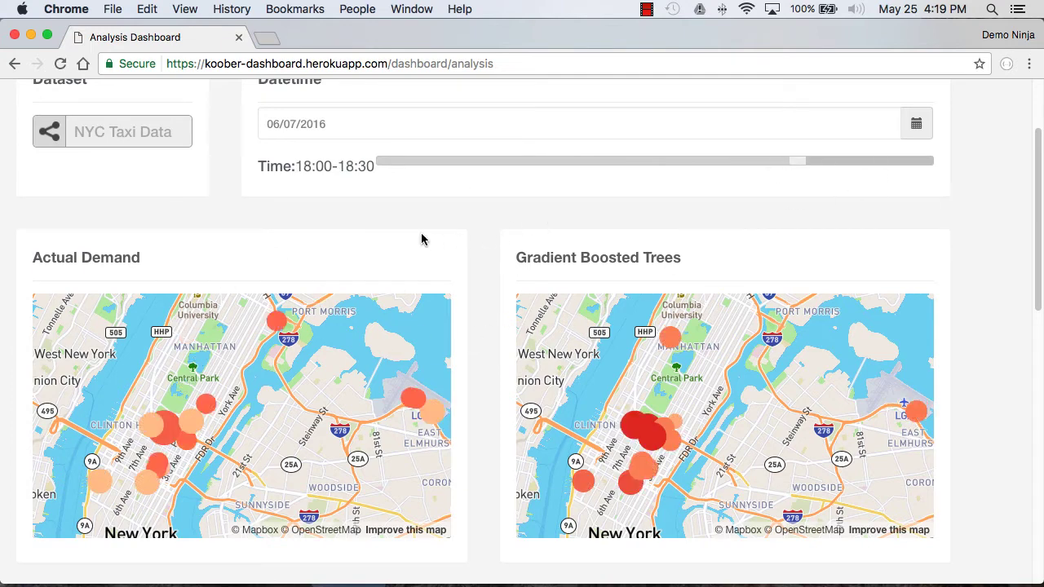
mouse_move(166, 428)
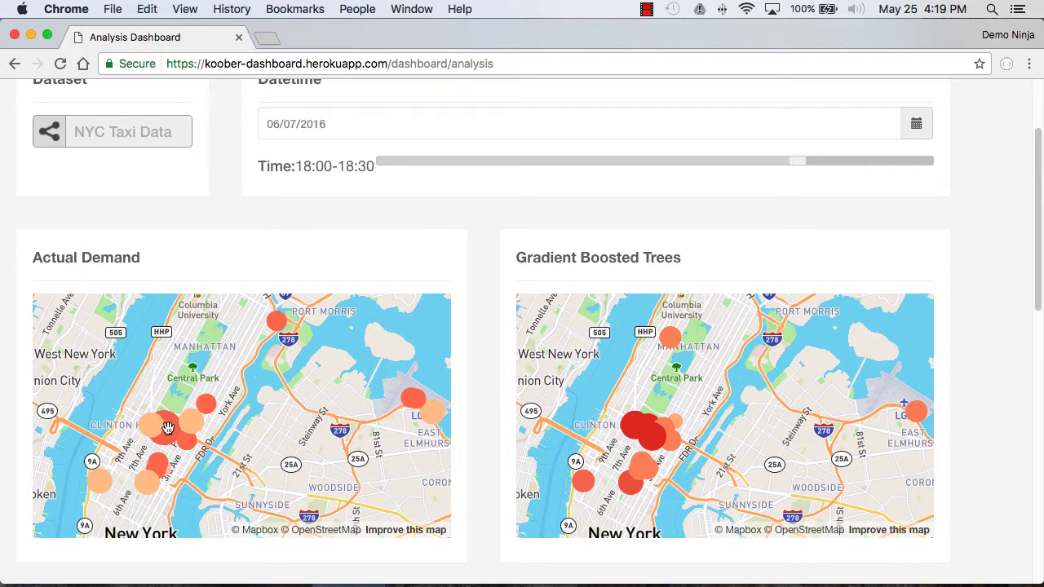
mouse_move(217, 333)
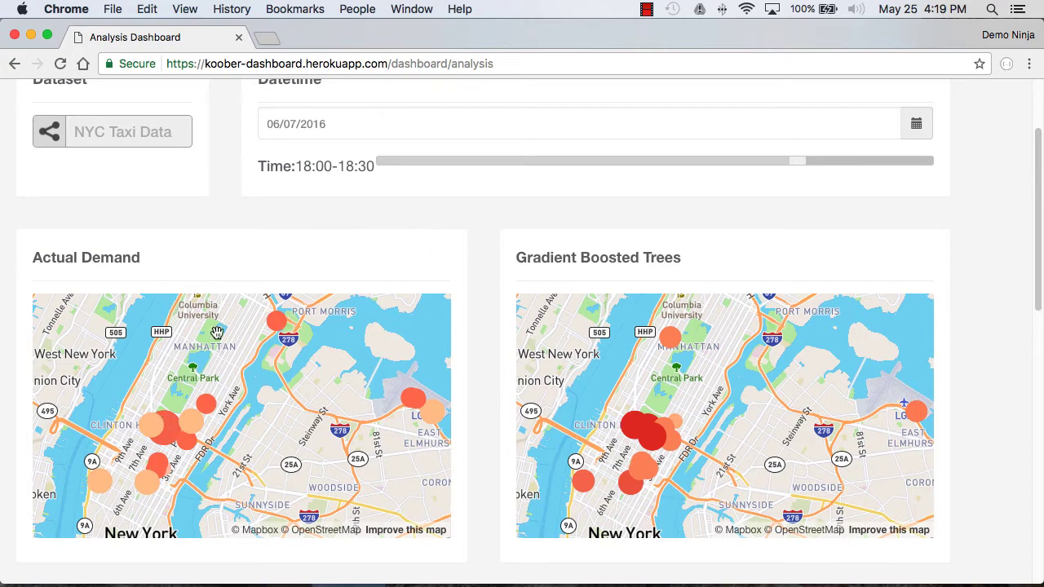
mouse_move(219, 364)
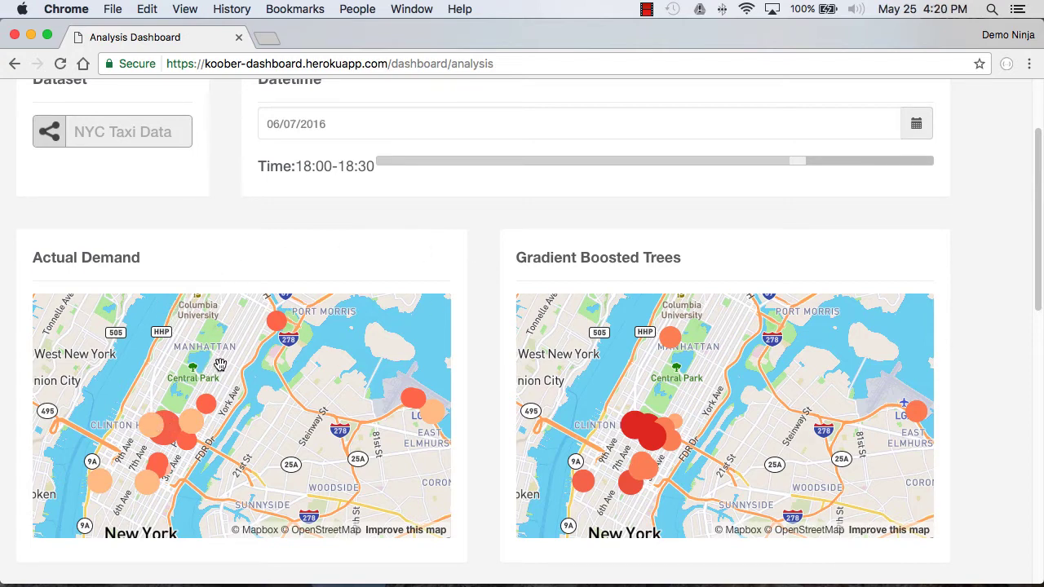
mouse_move(991, 329)
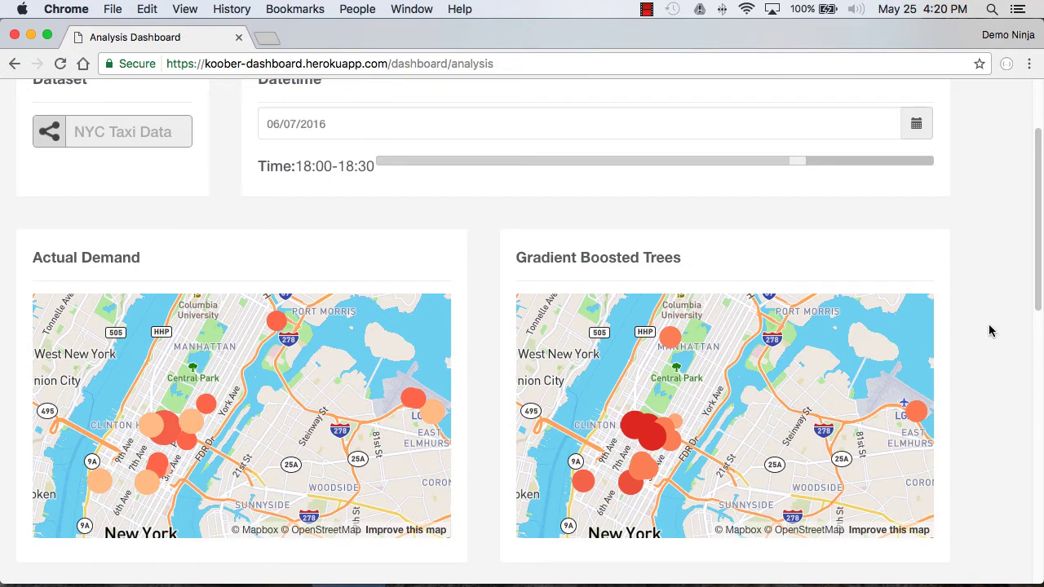
mouse_move(858, 267)
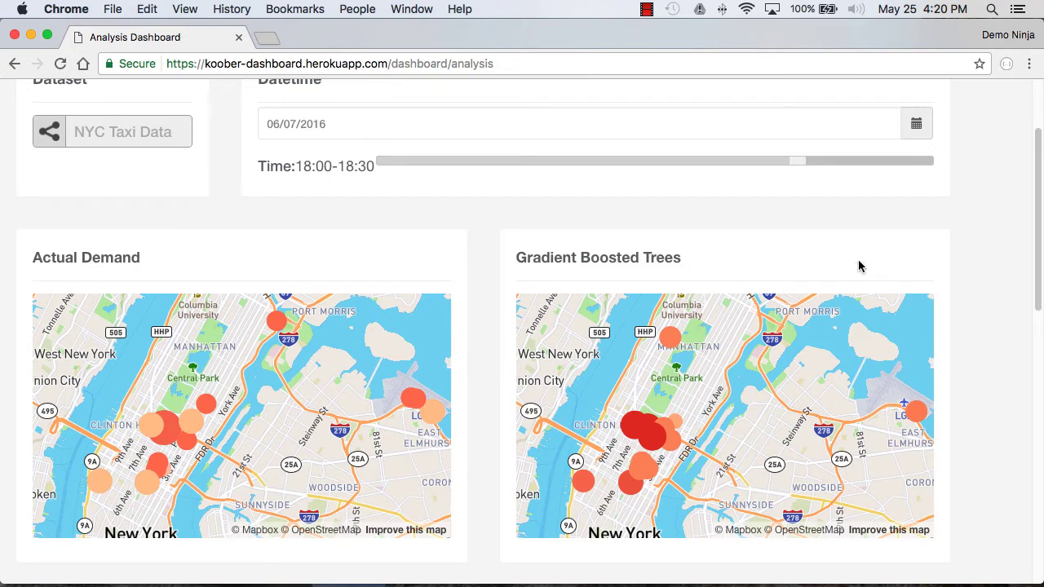
mouse_move(960, 333)
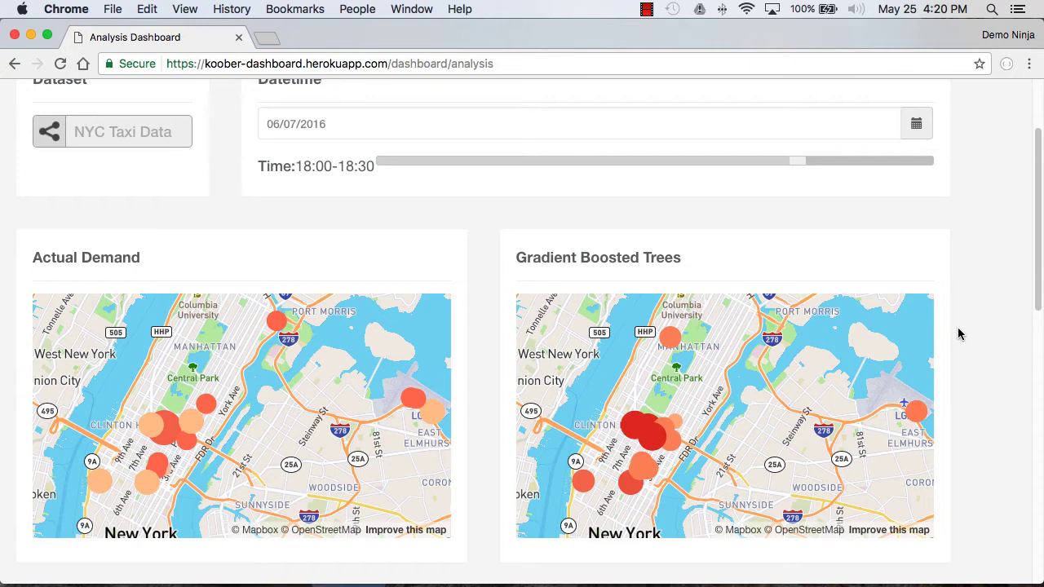
mouse_move(822, 349)
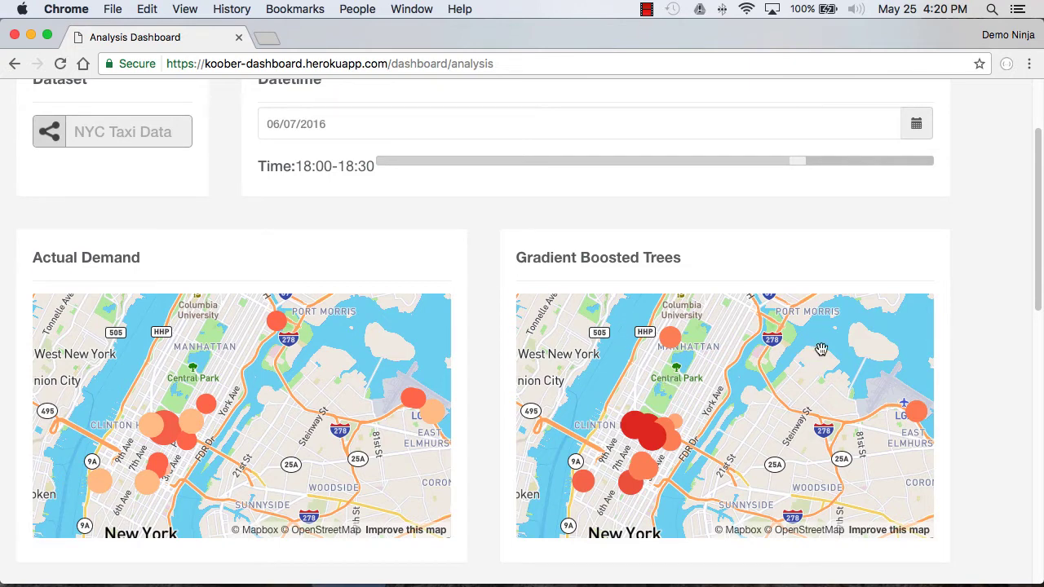
Review the Linear Regression, Ridge Regression, Neural Network and Random Forest maps, then return toward the page top.
scroll("down", 3)
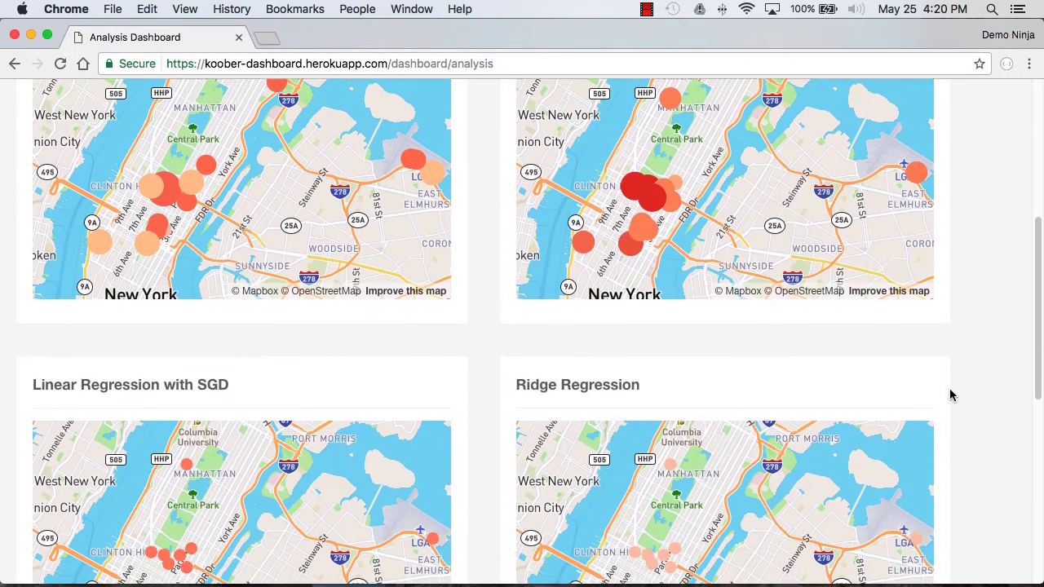
scroll("down", 3)
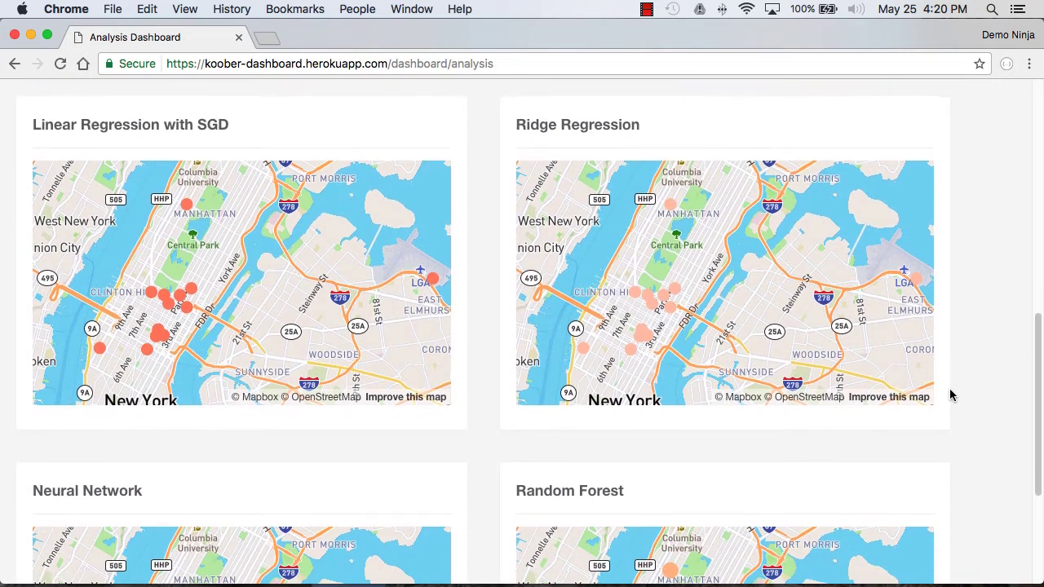
scroll("down", 3)
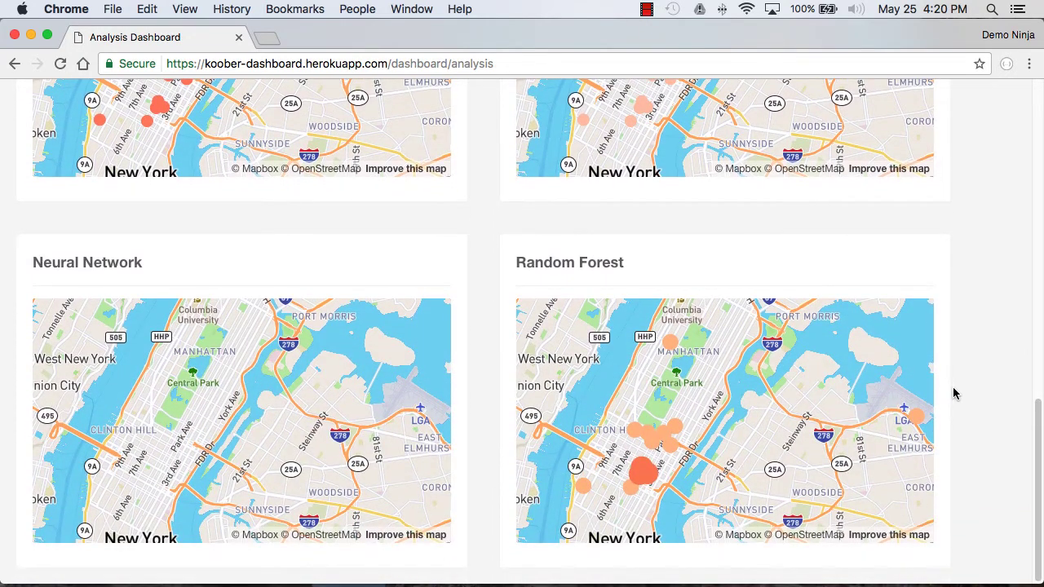
scroll("up", 3)
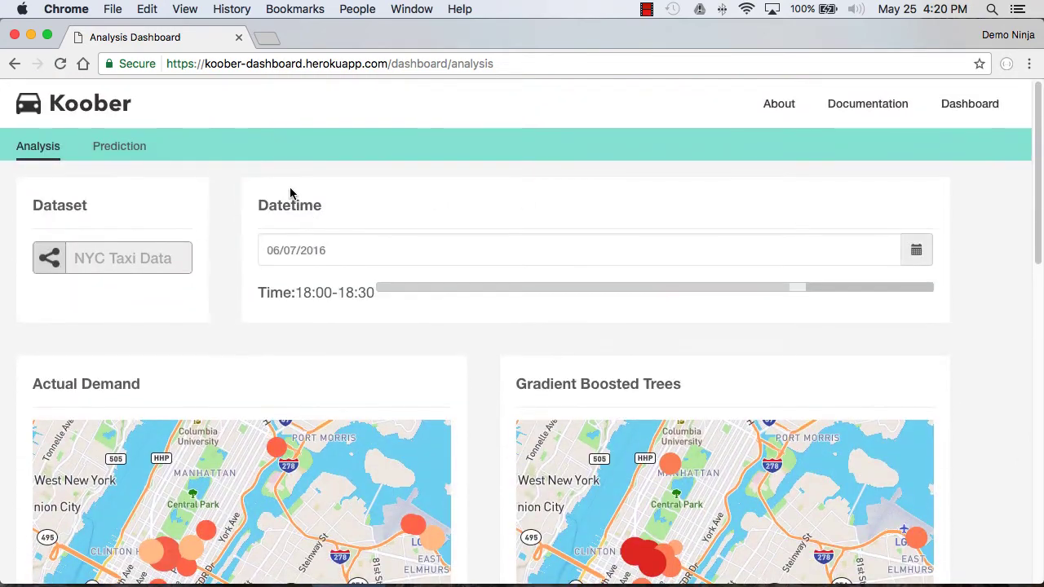
mouse_move(119, 146)
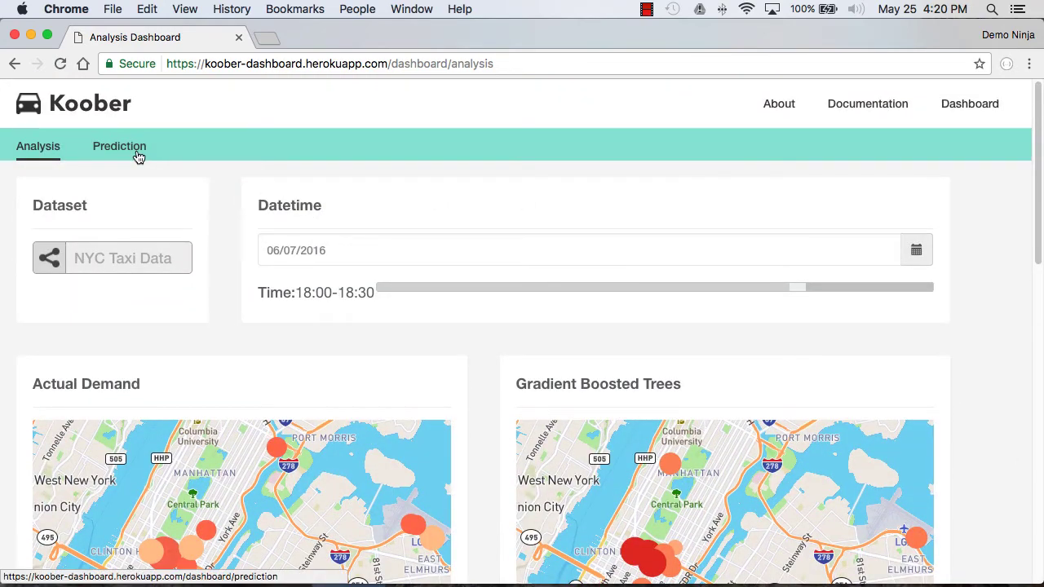
Switch to the Prediction page and reveal the Location, Weather (20, Clear) and Combined algorithm panels.
left_click(119, 147)
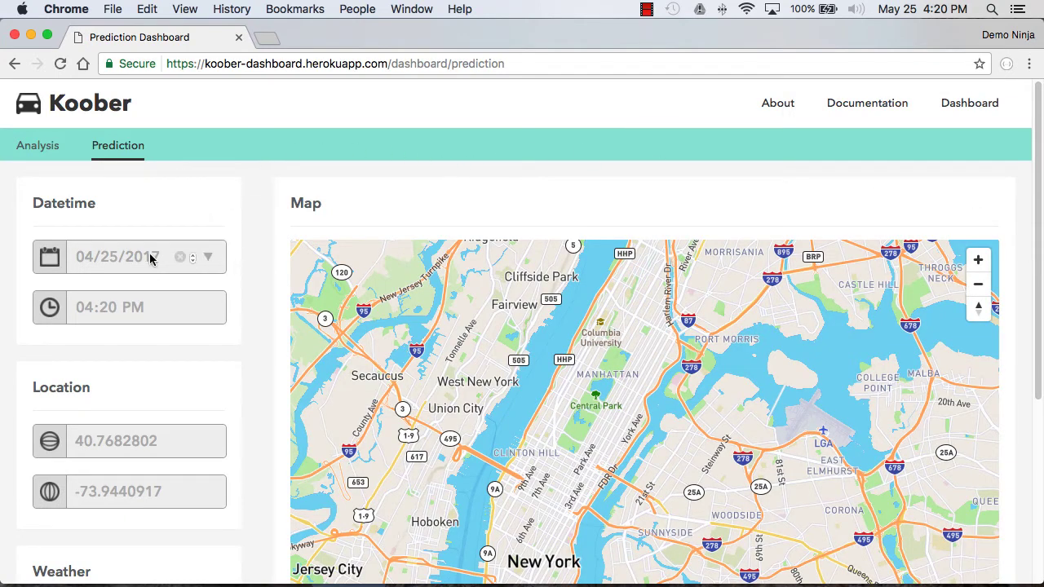
scroll("down", 3)
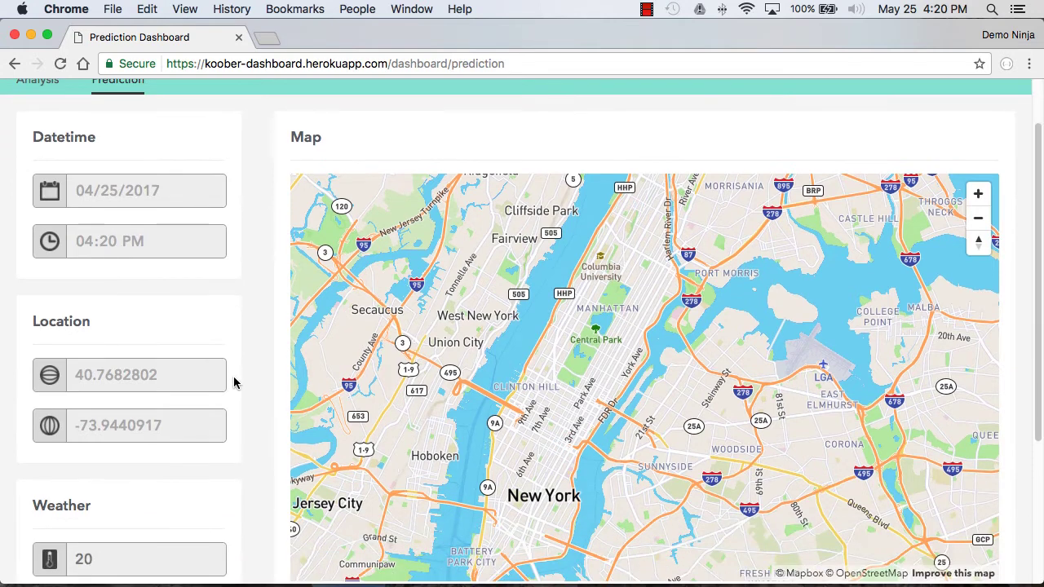
scroll("down", 3)
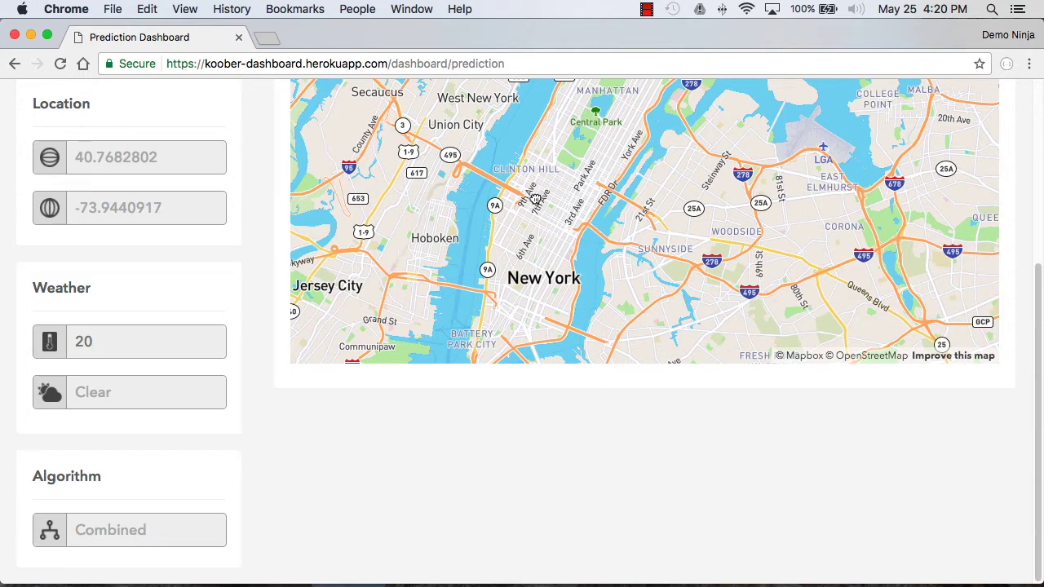
Zoom into Midtown and read demand popups near Diamond District, around 66.56 and 103.93, then dismiss the popup.
left_click(536, 202)
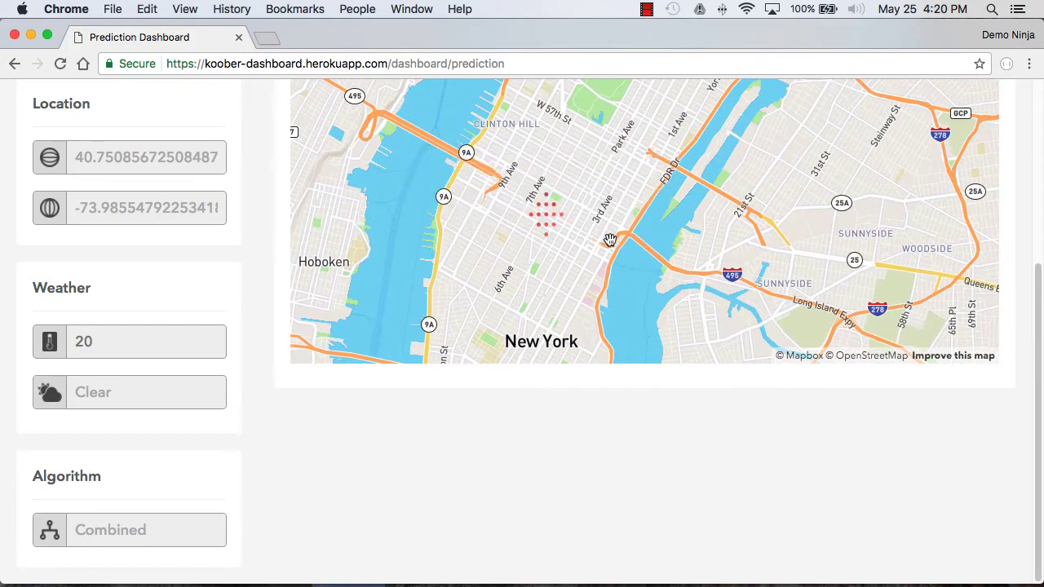
left_click(545, 209)
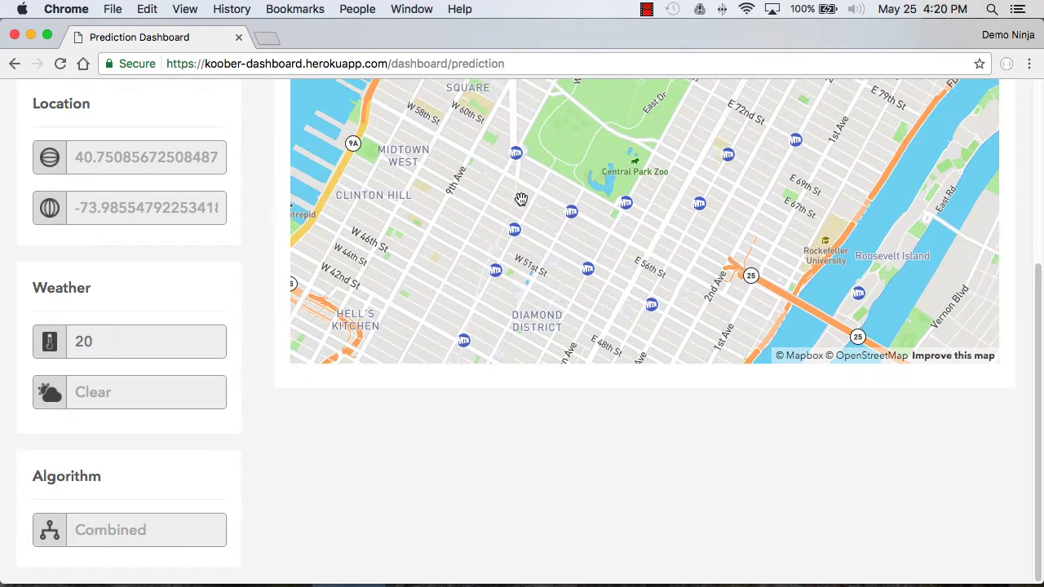
left_click(537, 276)
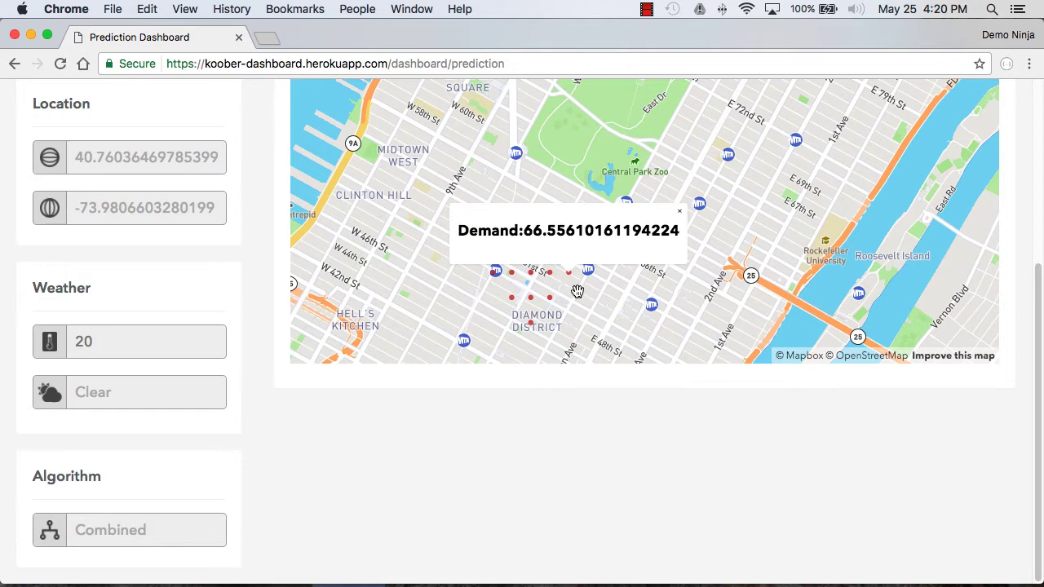
left_click(665, 300)
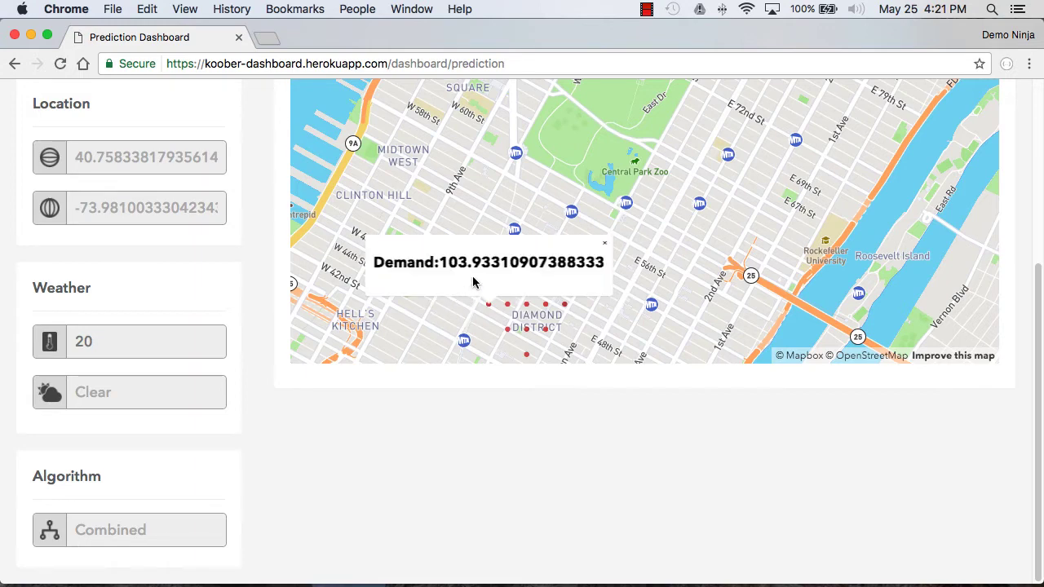
mouse_move(486, 307)
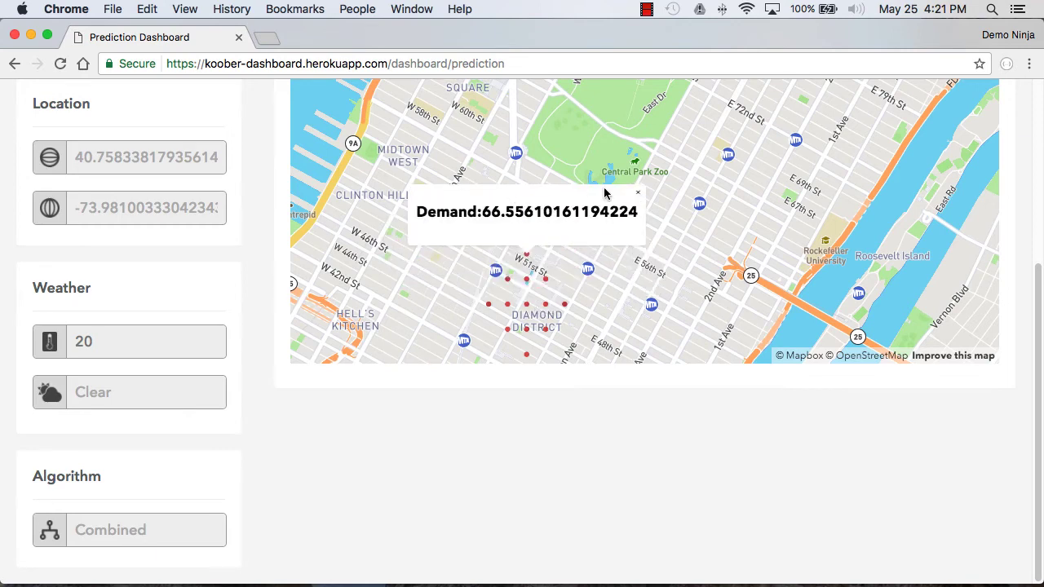
left_click(638, 193)
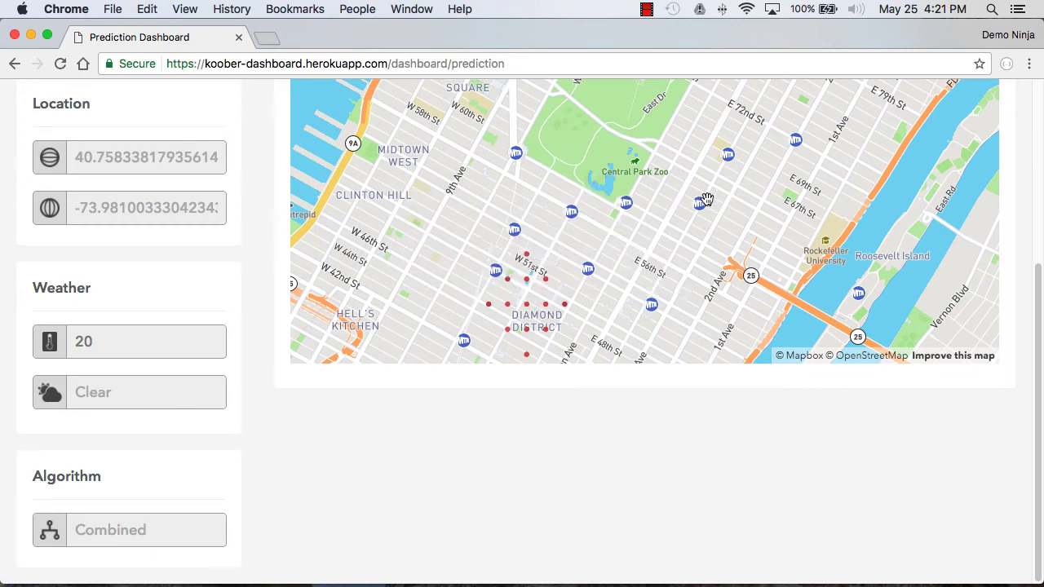
Zoom the map out to a wider Manhattan view from Central Park to Astoria around the points.
scroll("up", 3)
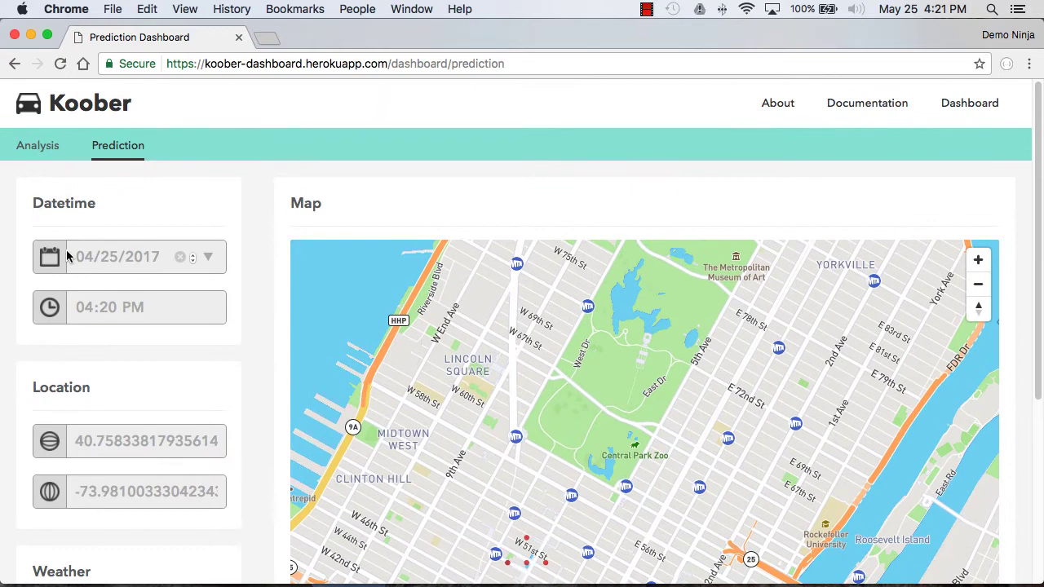
scroll("down", 3)
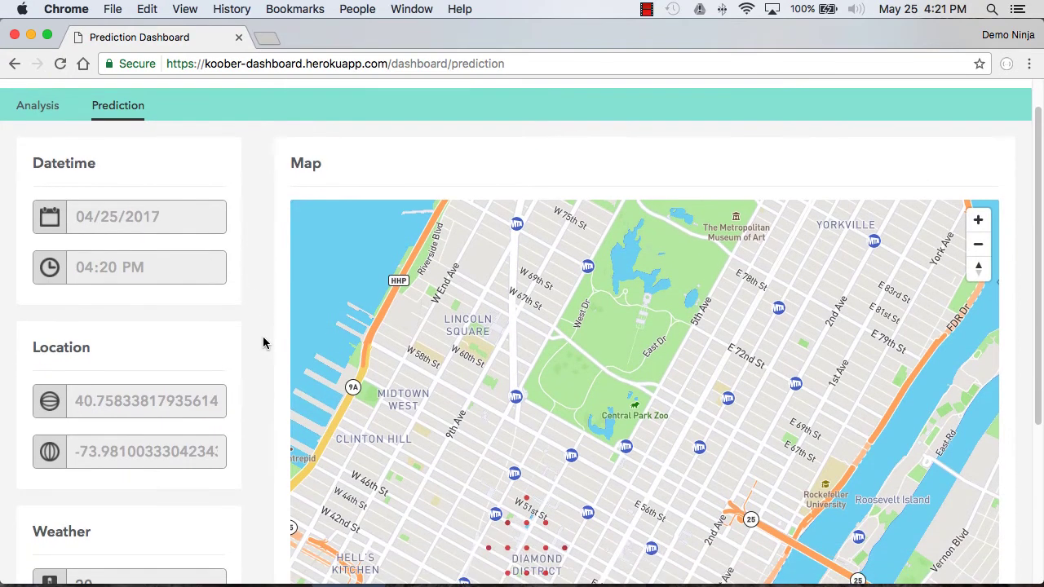
scroll("down", 3)
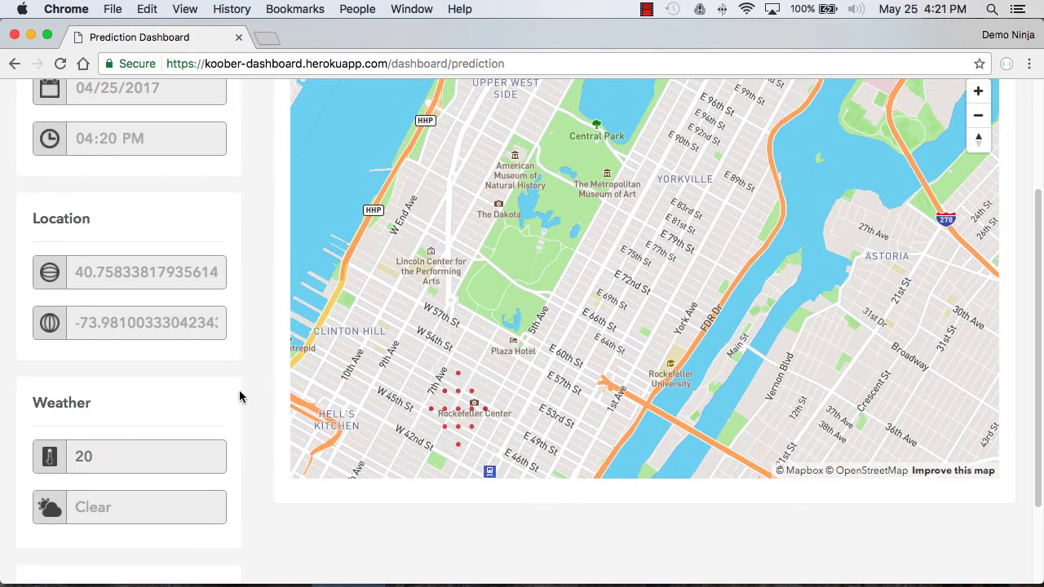
Choose Random Forest instead of Combined in the Algorithm dropdown.
left_click(129, 530)
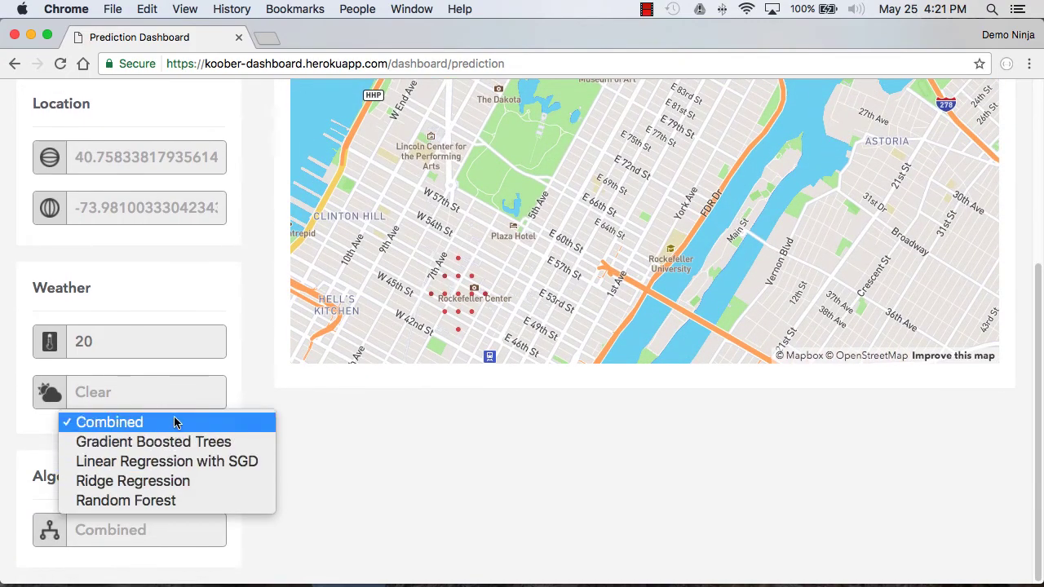
left_click(125, 499)
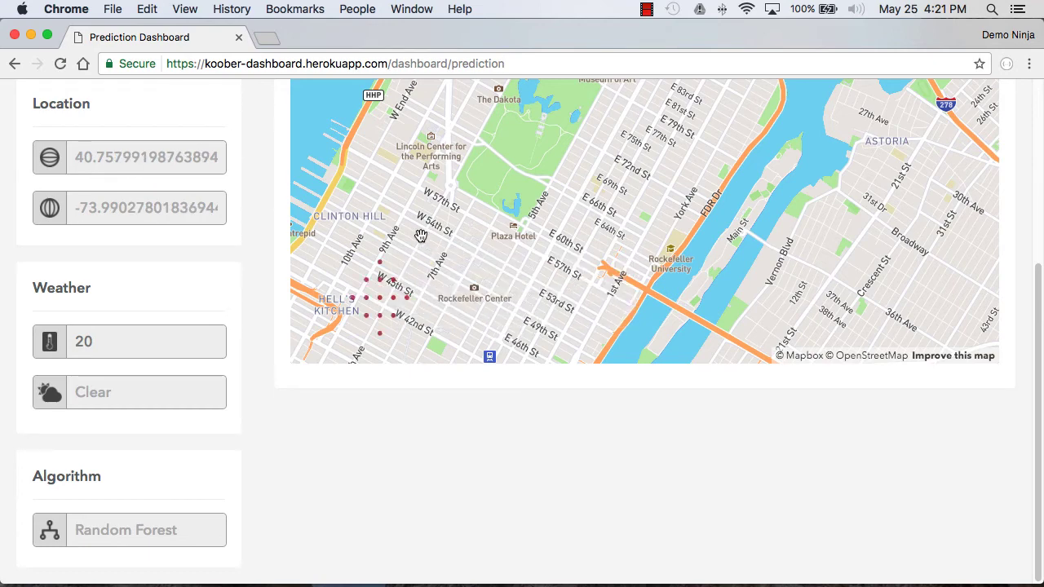
Move the prediction location past the Plaza Hotel into east Midtown, reading a demand of about 75.25.
left_click(440, 245)
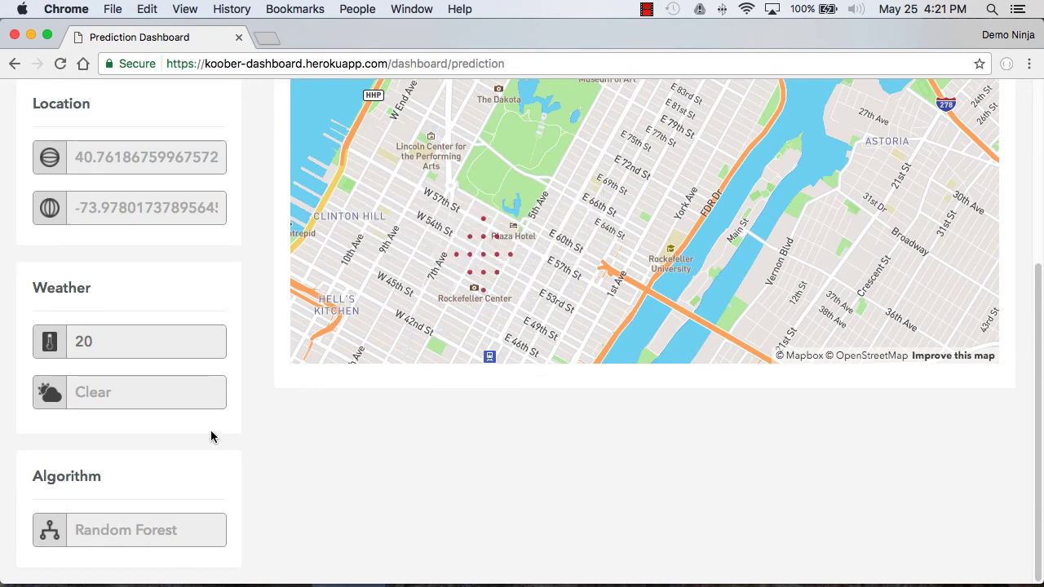
mouse_move(262, 409)
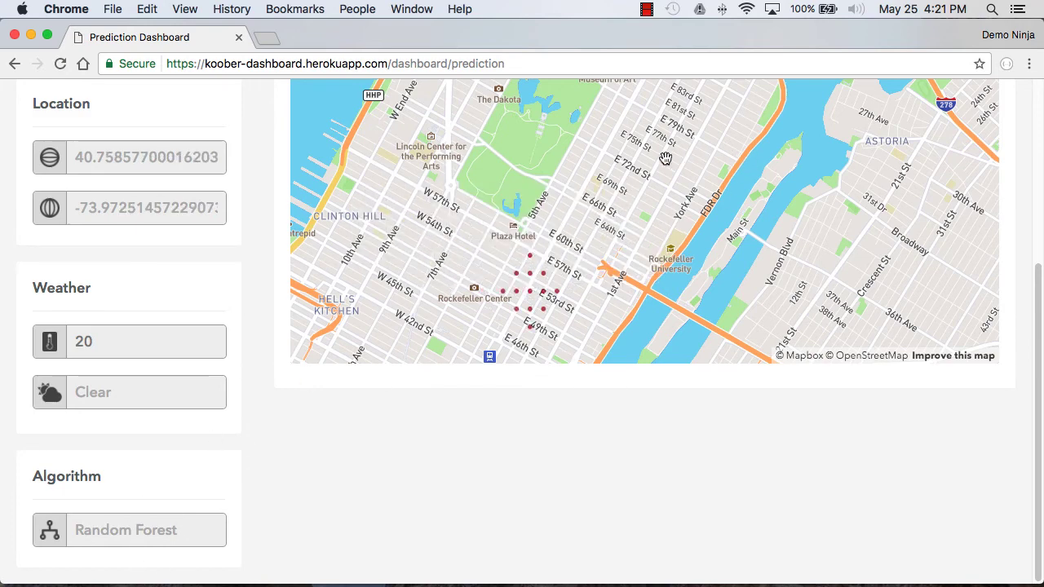
left_click(610, 237)
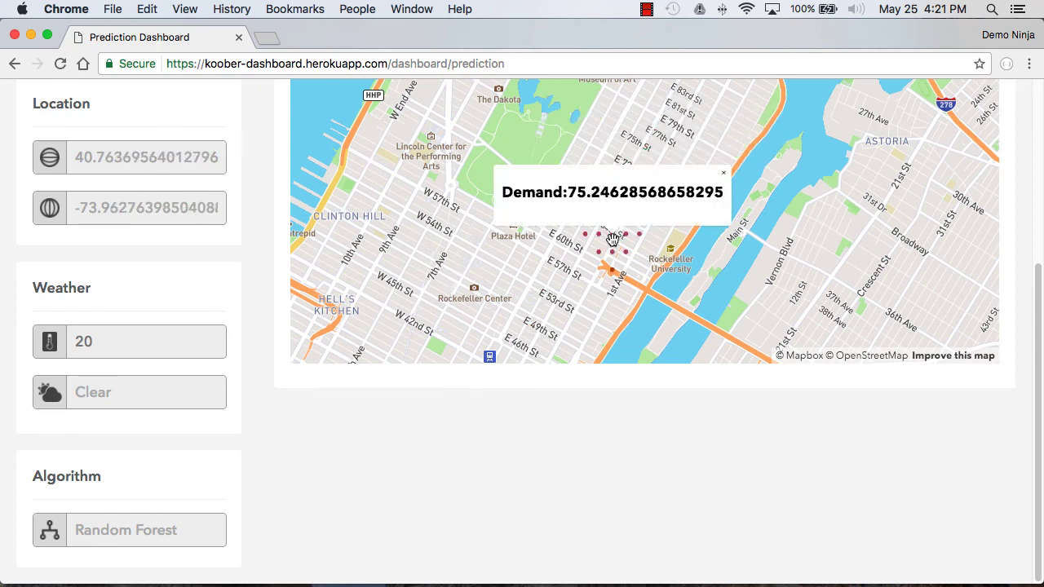